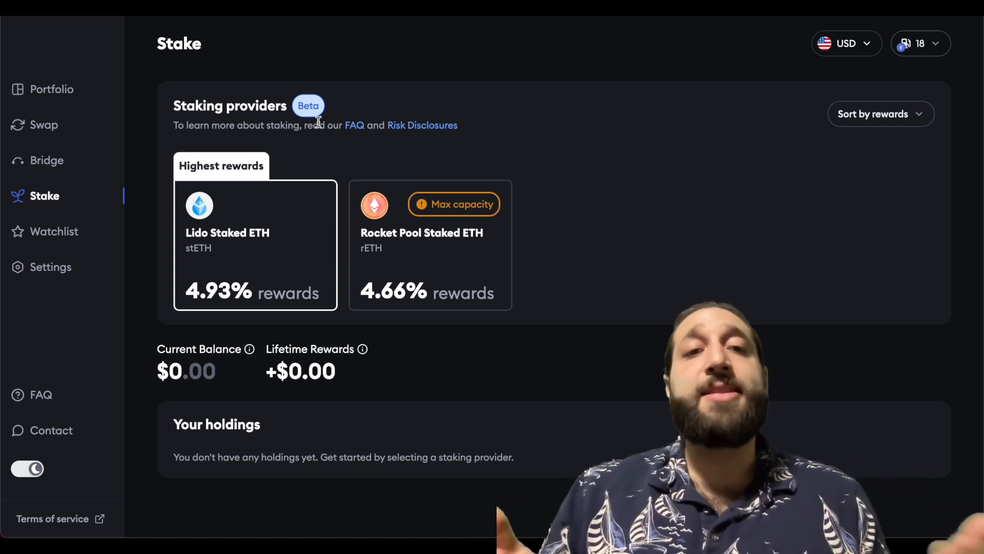
pyautogui.moveTo(239, 221)
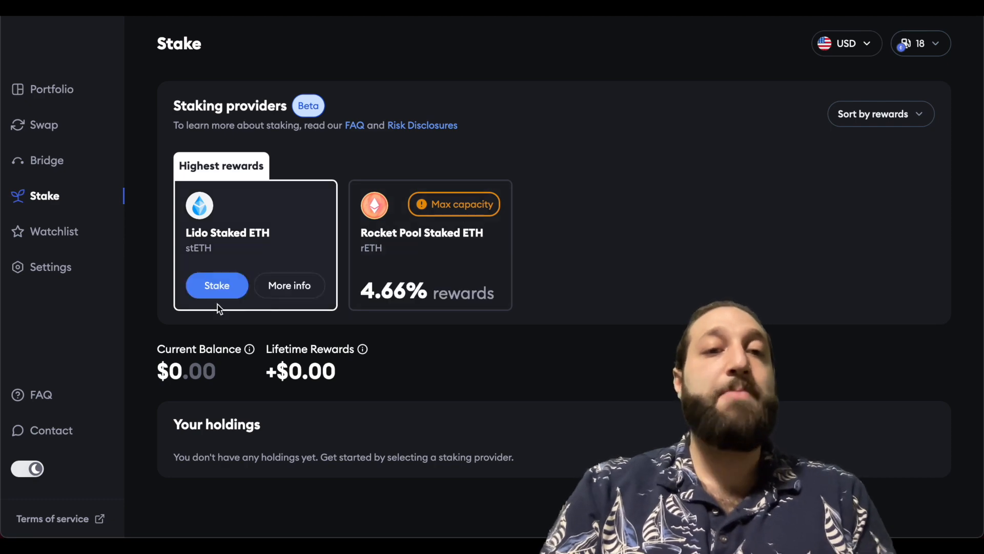
# Enter a 0.05 ETH Lido stake with monthly rewards shown and bring it to review.
pyautogui.click(216, 285)
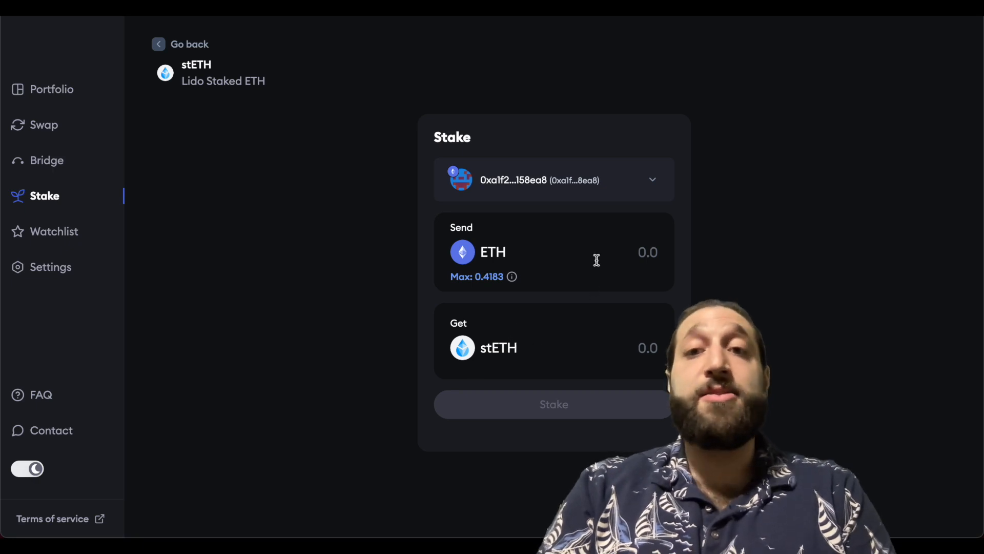
pyautogui.write('0.05')
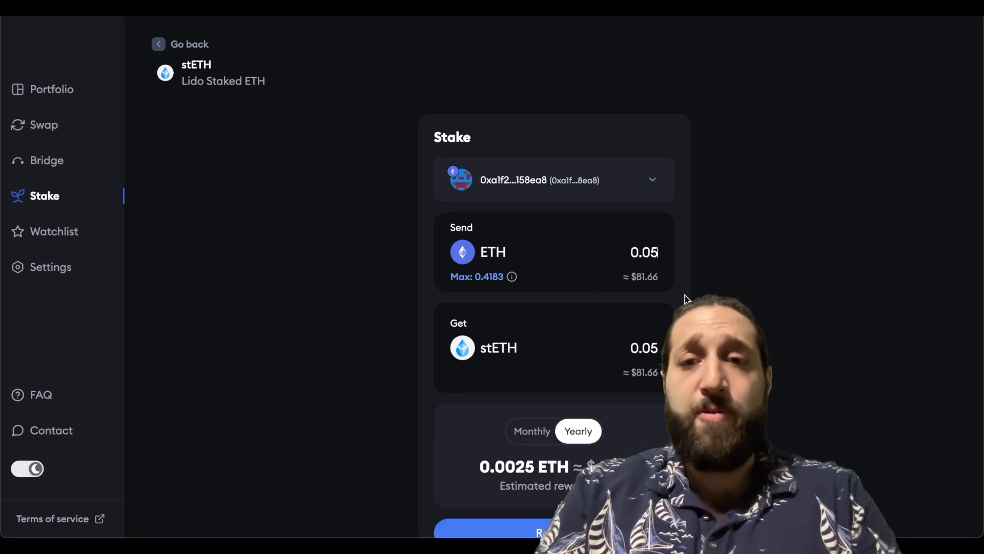
pyautogui.scroll(-3)
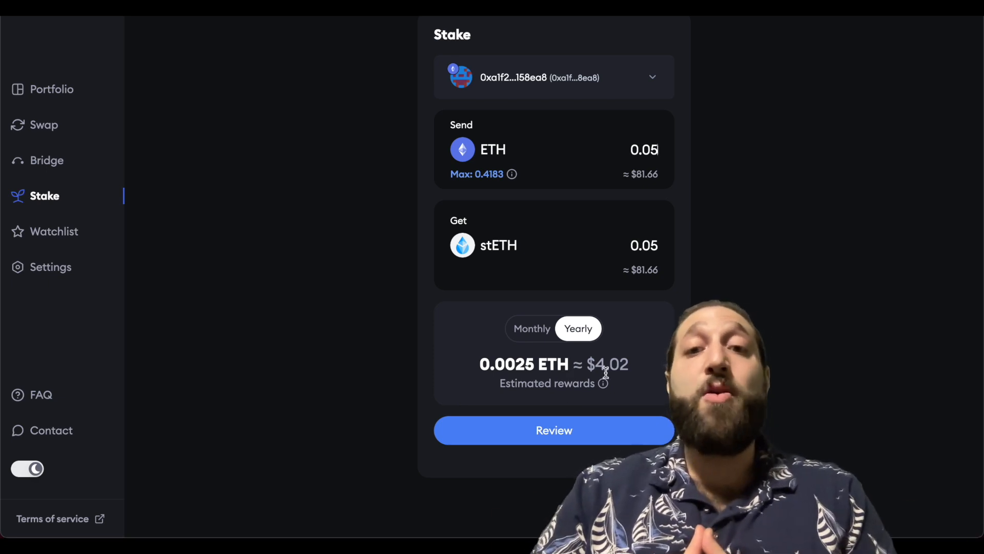
pyautogui.click(530, 328)
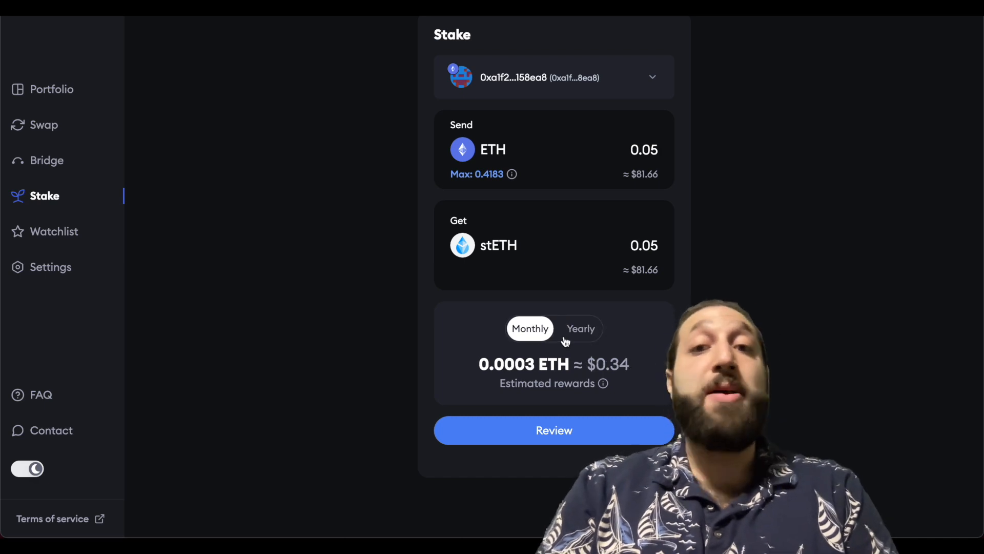
pyautogui.click(552, 430)
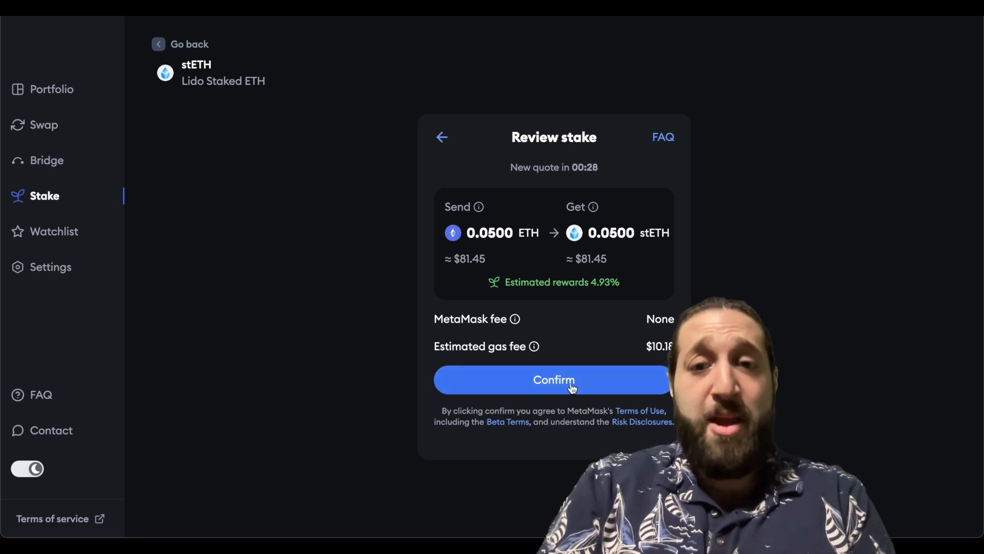
# Confirm the 0.05 ETH stake and approve the transaction in the MetaMask wallet.
pyautogui.click(553, 380)
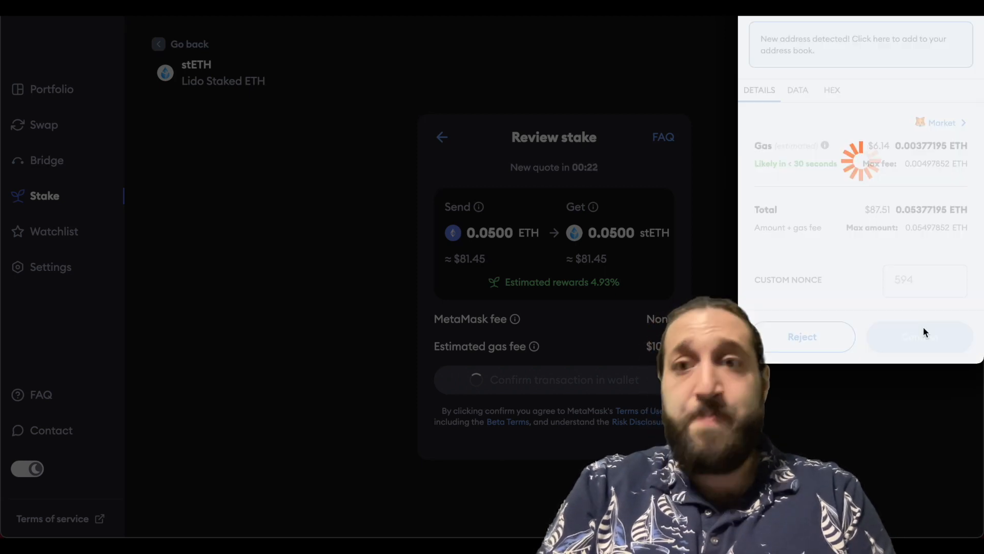
pyautogui.click(919, 336)
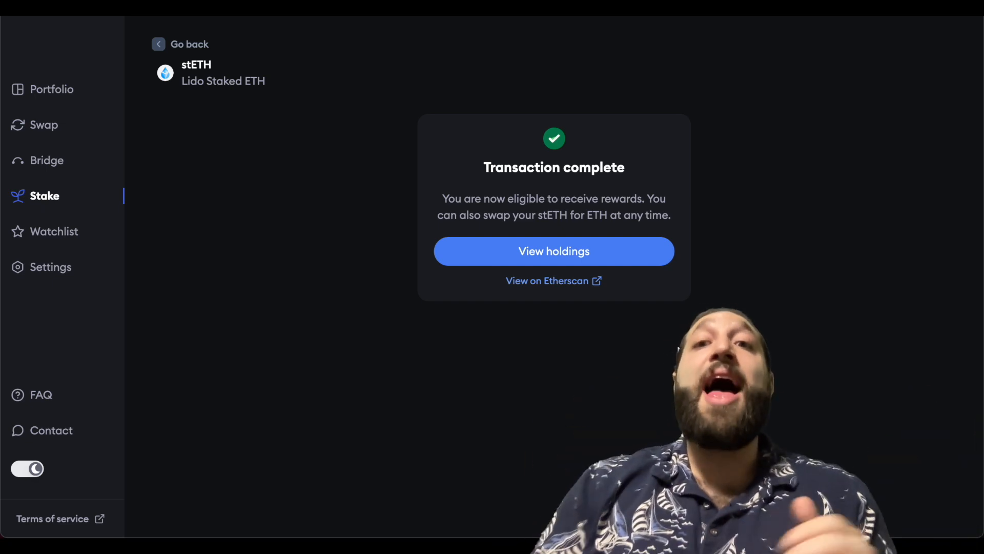
# View holdings to see the 0.05 stETH position at $81.92 earning 4.93%.
pyautogui.click(552, 251)
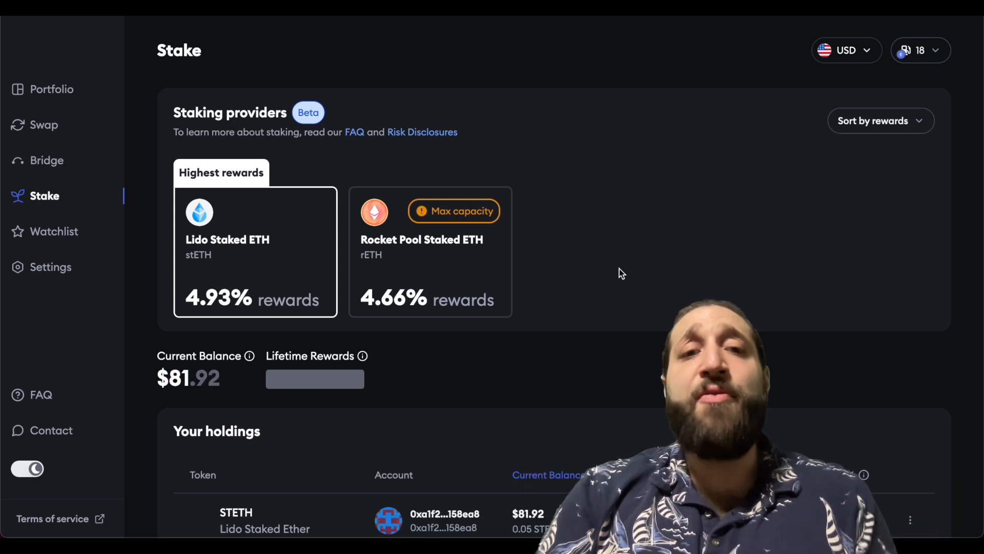
pyautogui.scroll(-3)
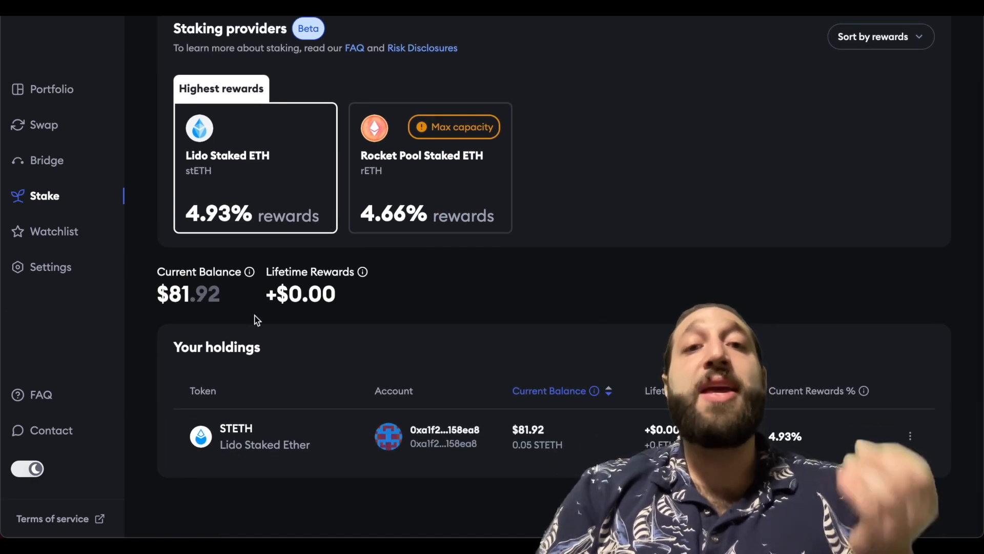
pyautogui.moveTo(297, 261)
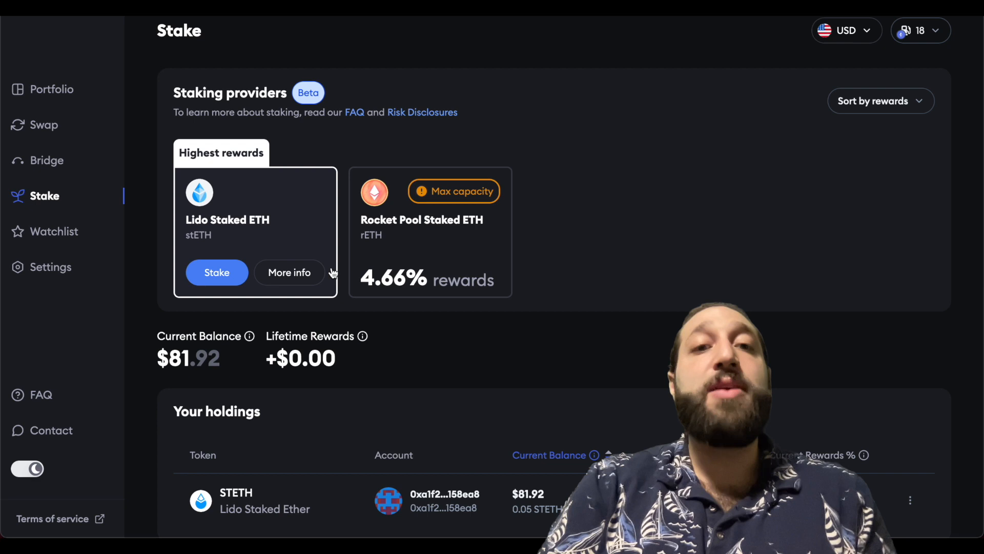
pyautogui.scroll(-3)
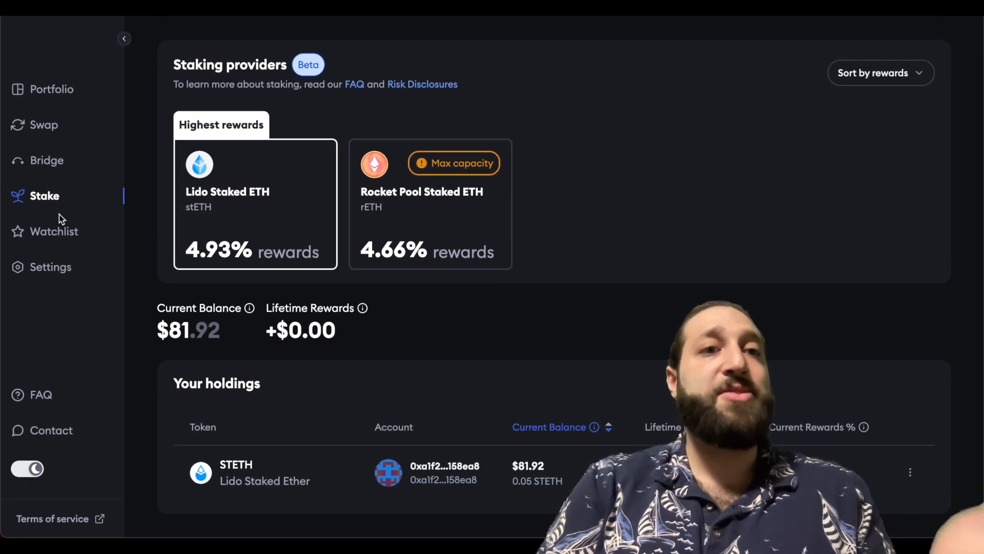
pyautogui.scroll(-3)
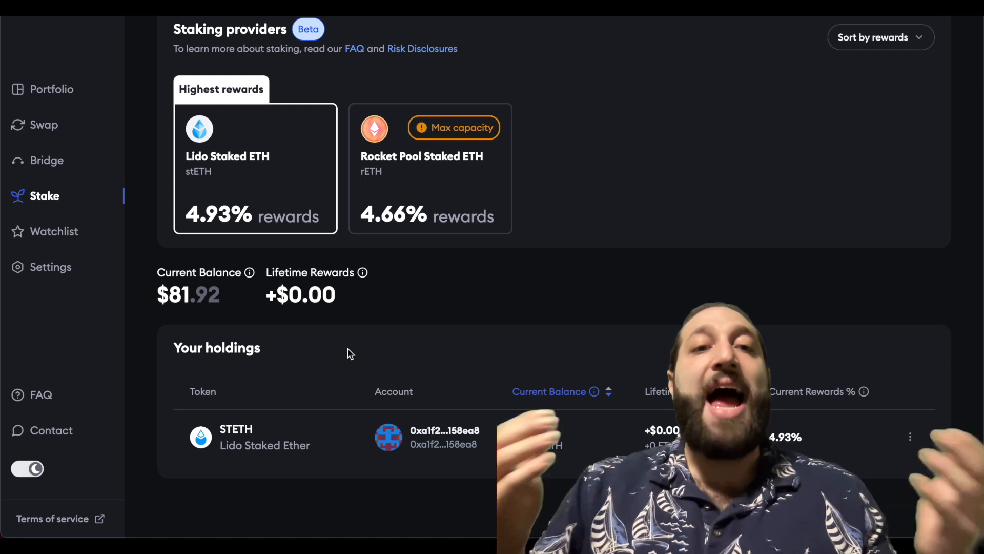